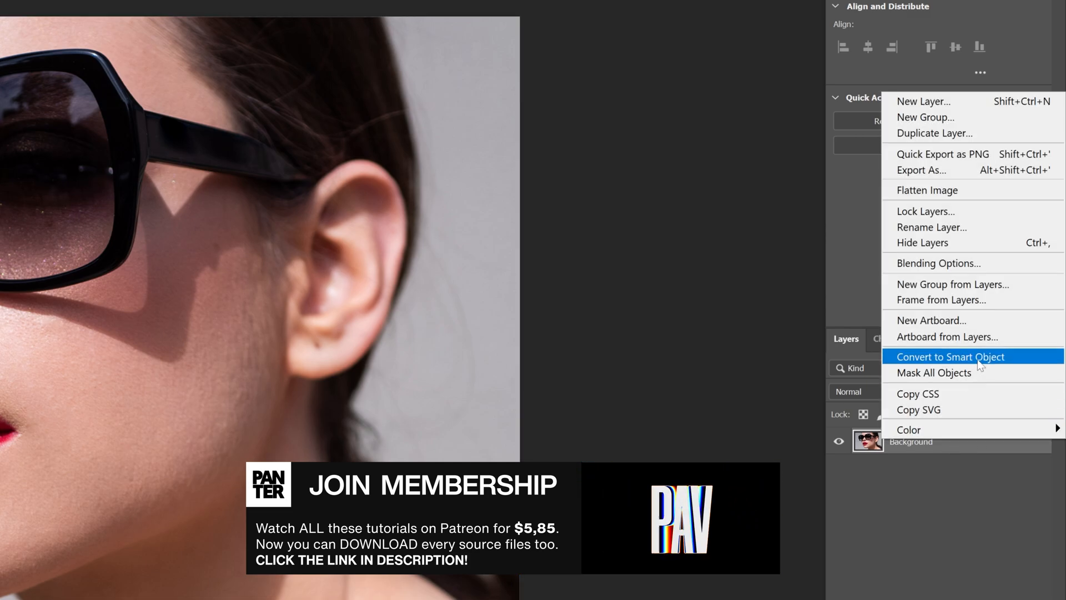
# - Convert the portrait to a smart object and apply Mosaic with cell size 20
pyautogui.click(227, 11)
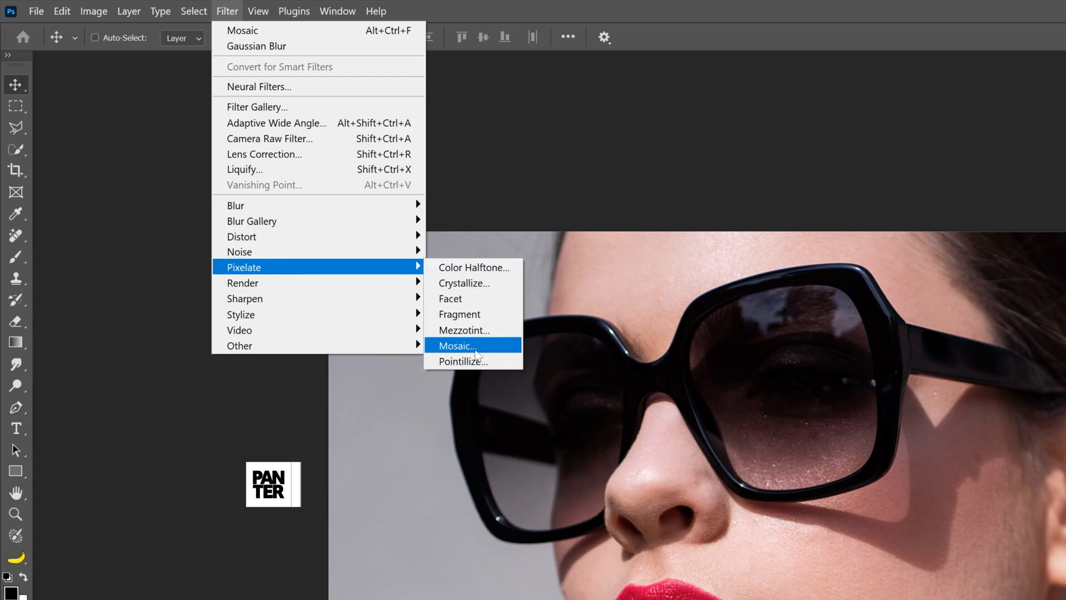
pyautogui.click(455, 345)
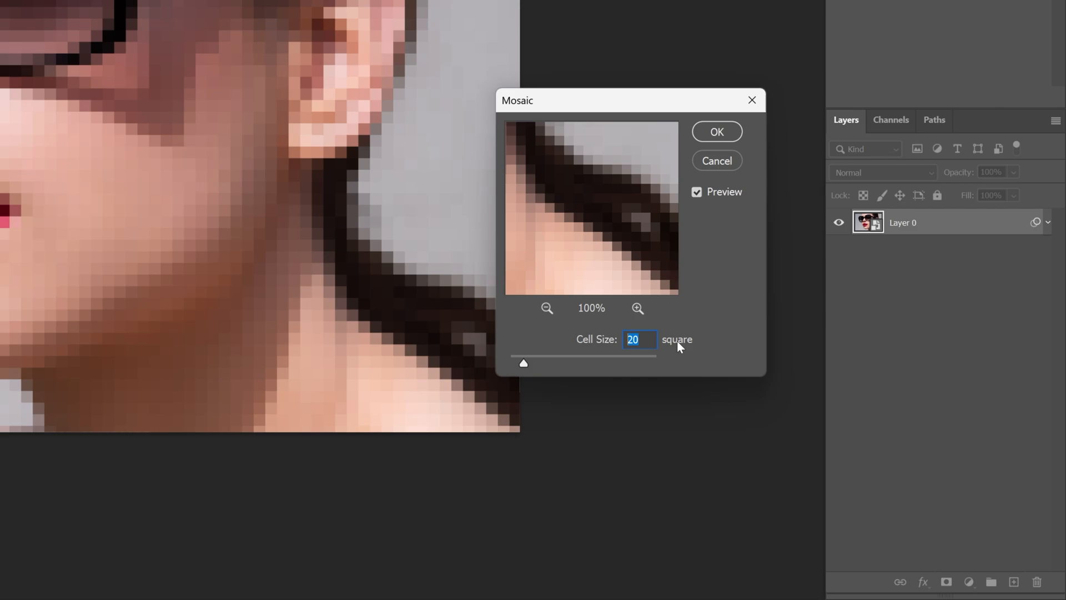
pyautogui.click(716, 131)
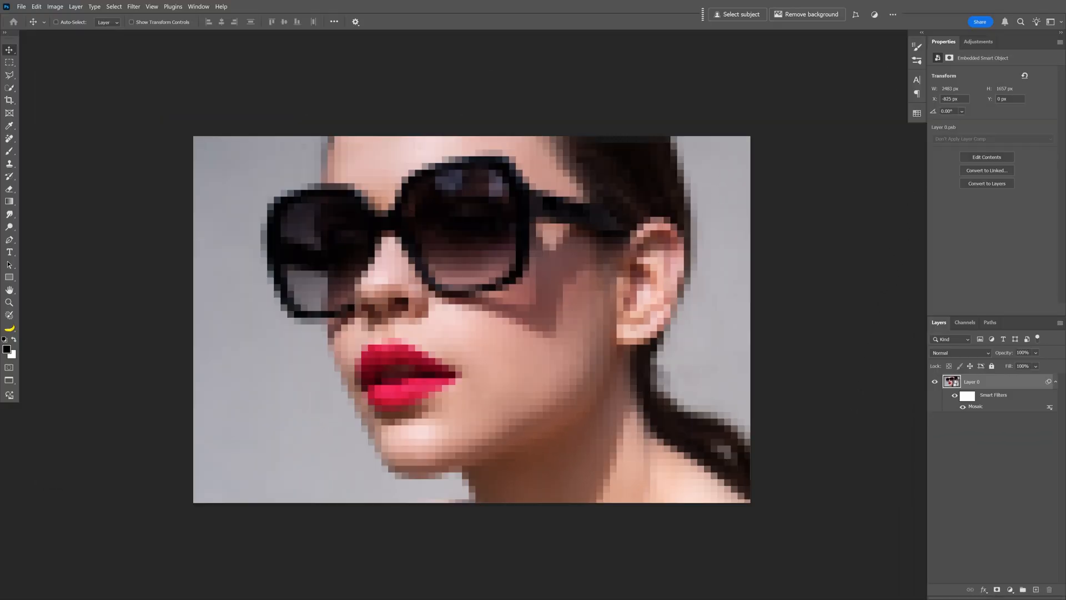
# - Add a Posterize adjustment layer at 2 levels above the pixelated portrait
pyautogui.click(978, 42)
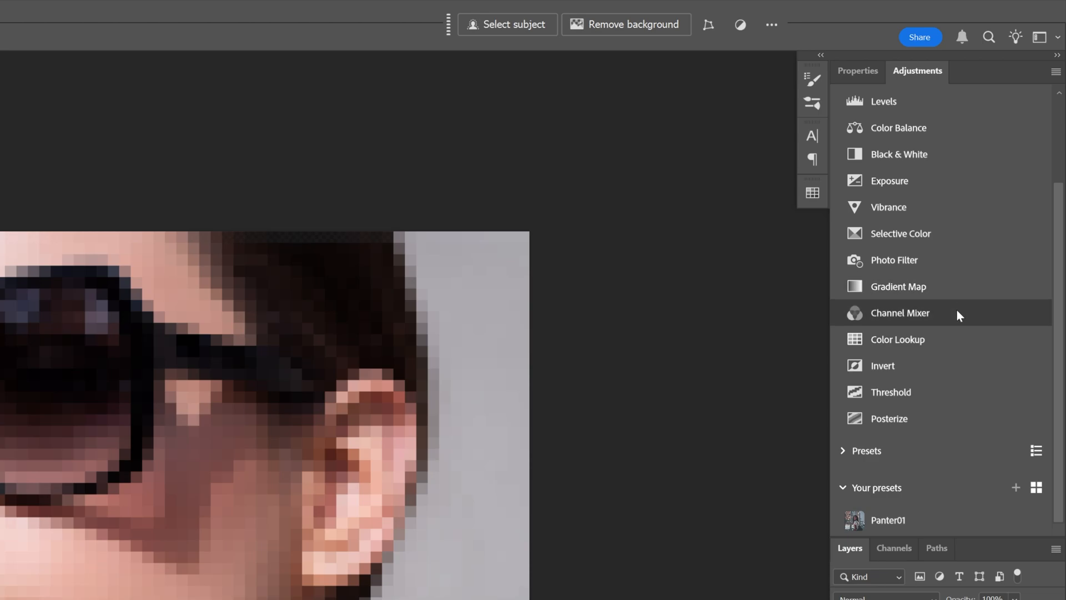
pyautogui.moveTo(914, 425)
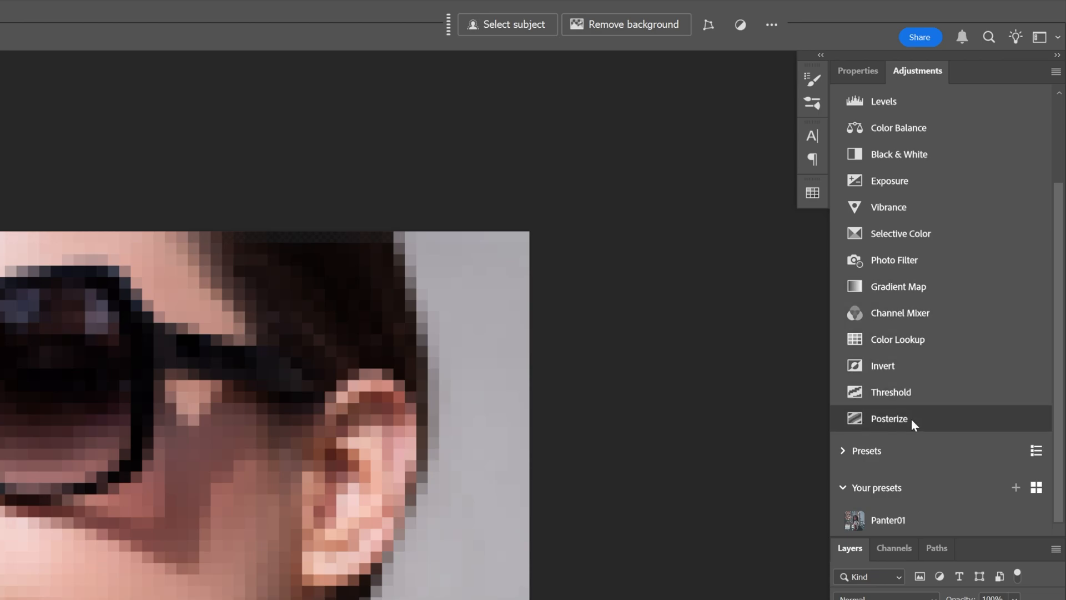
pyautogui.click(888, 418)
pyautogui.write('2')
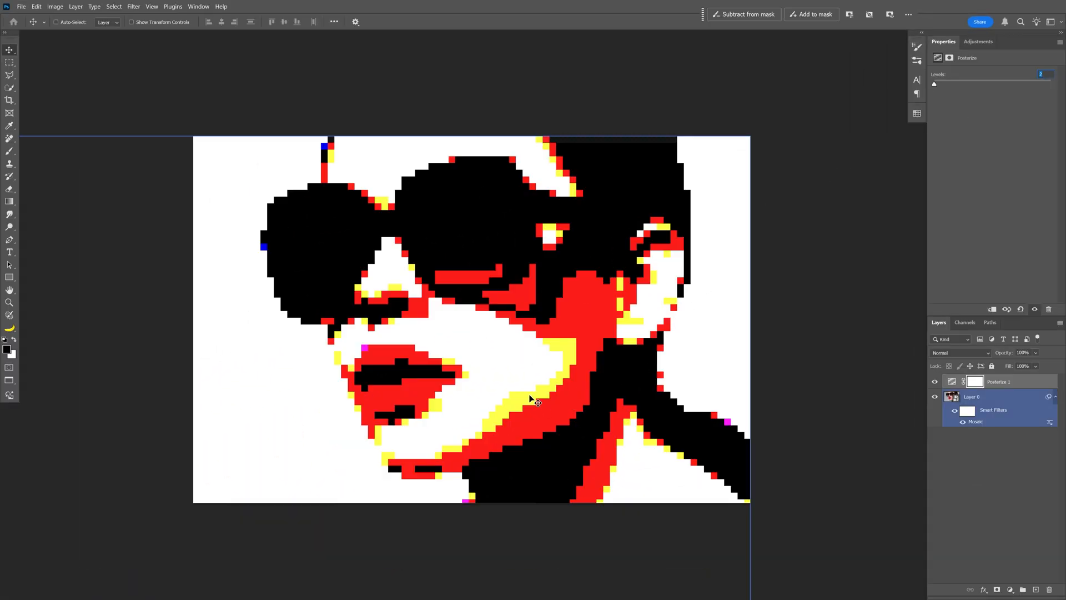
pyautogui.moveTo(657, 381)
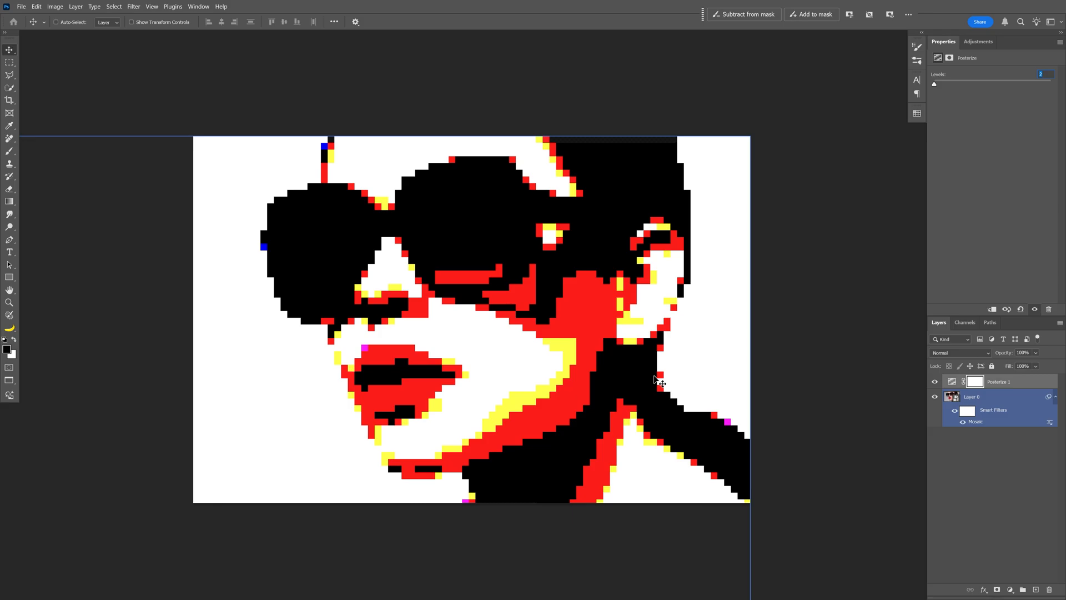
pyautogui.moveTo(590, 378)
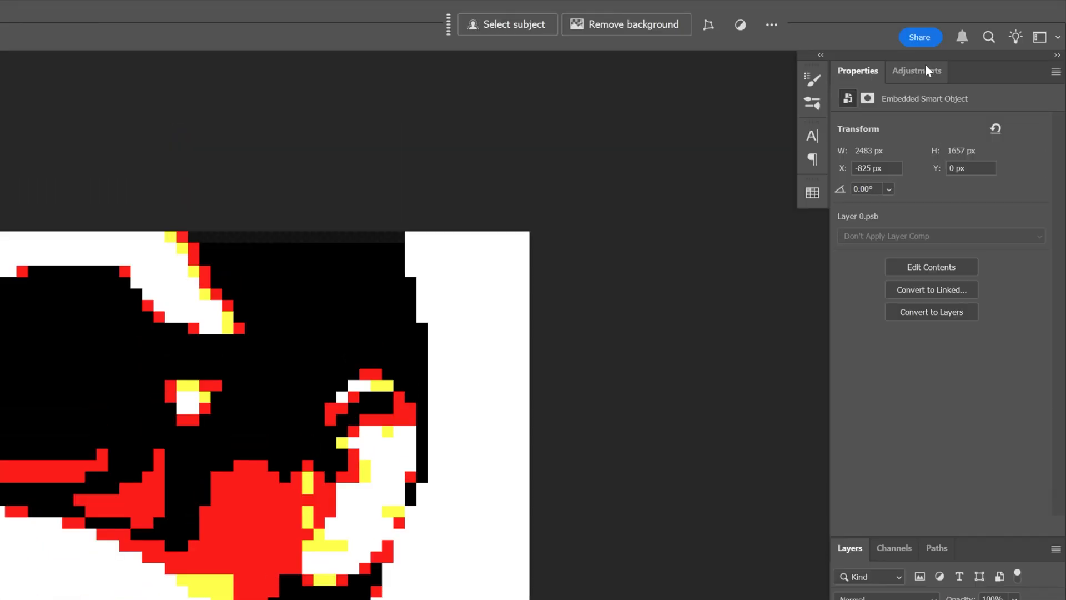
# - Add a Curves adjustment layer to shift the posterized portrait's tones
pyautogui.click(917, 71)
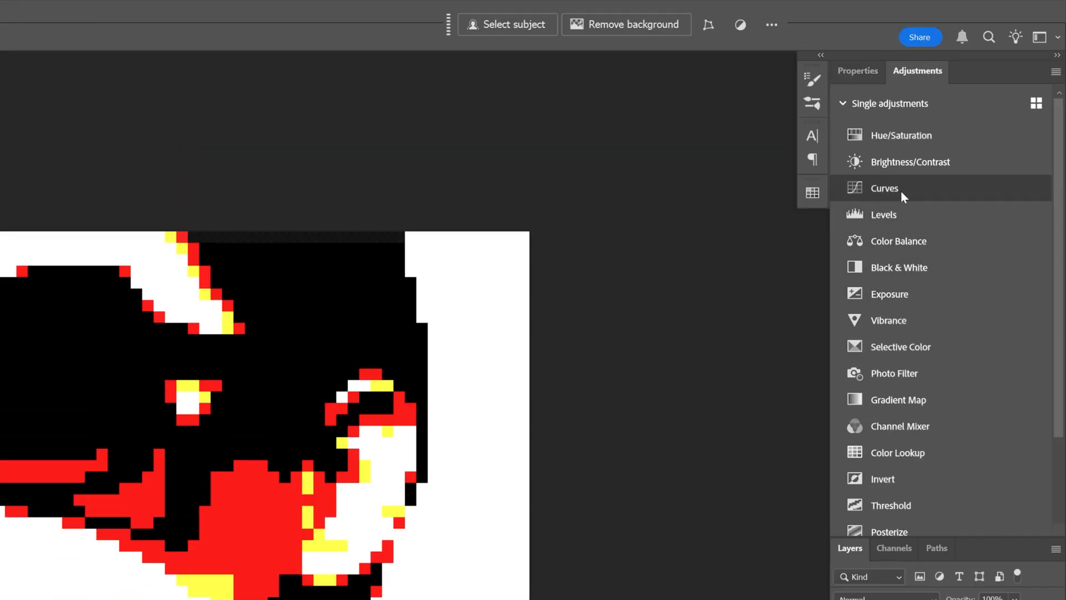
pyautogui.click(884, 188)
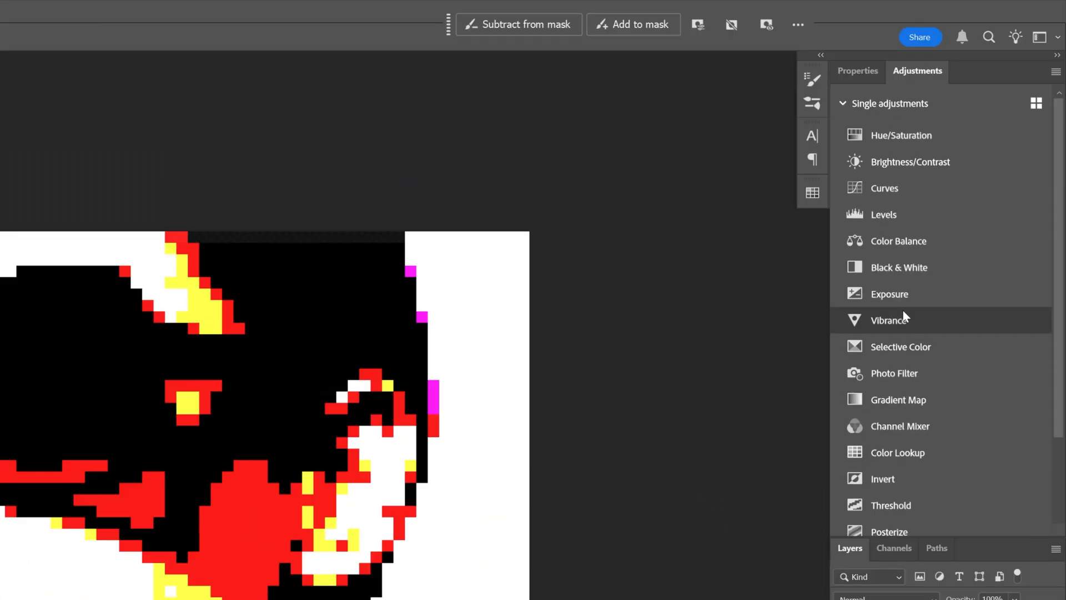
pyautogui.moveTo(959, 356)
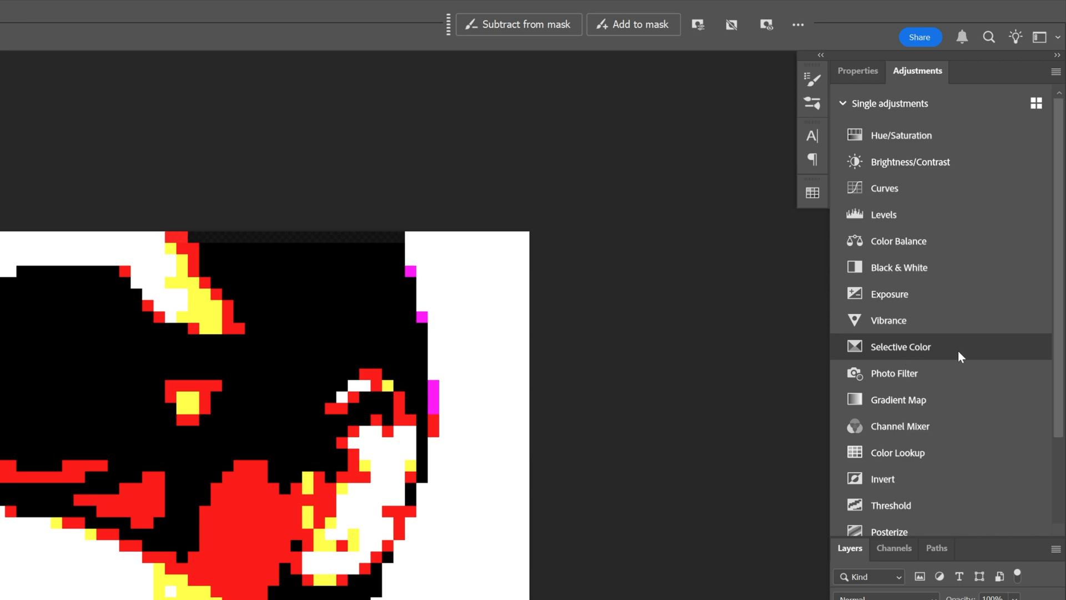
# - Add Selective Color: absolute Reds to pink, Yellows to teal (Cyan +87, Yellow -77)
pyautogui.click(901, 346)
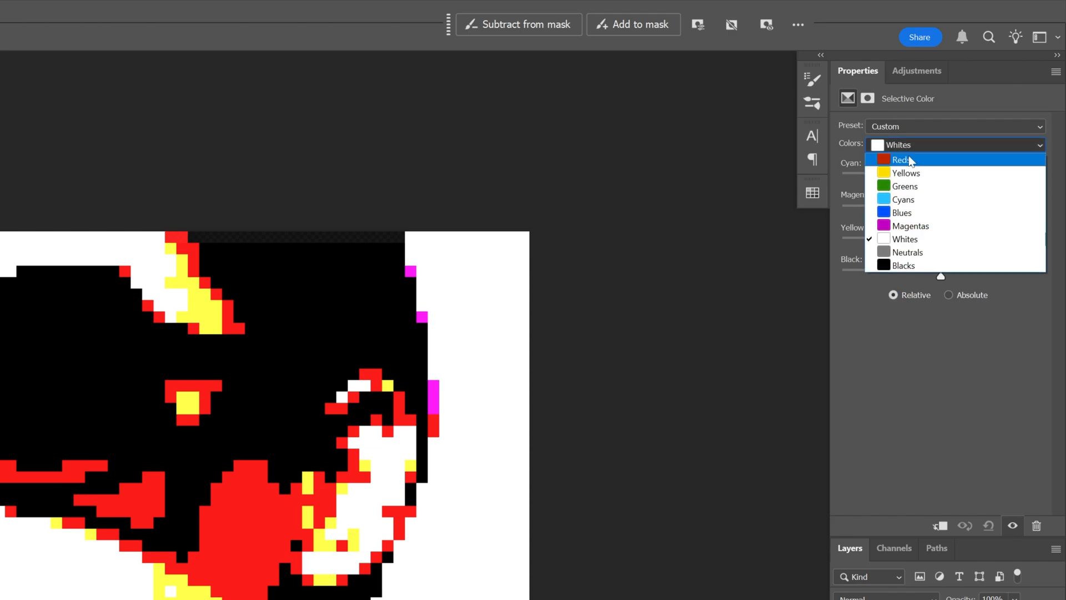
pyautogui.click(903, 159)
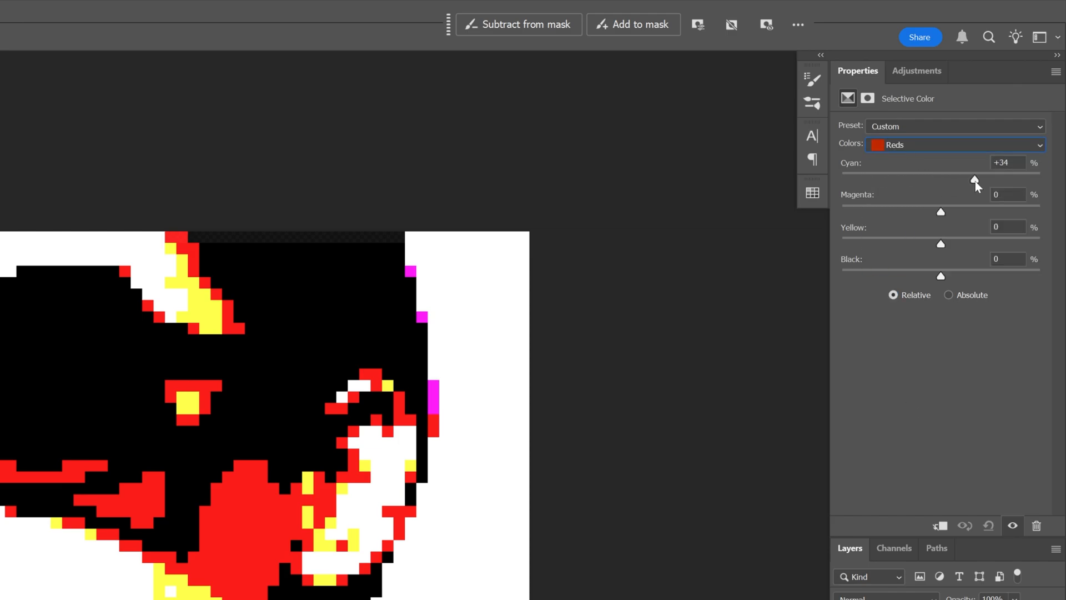
pyautogui.press('Ctrl+0')
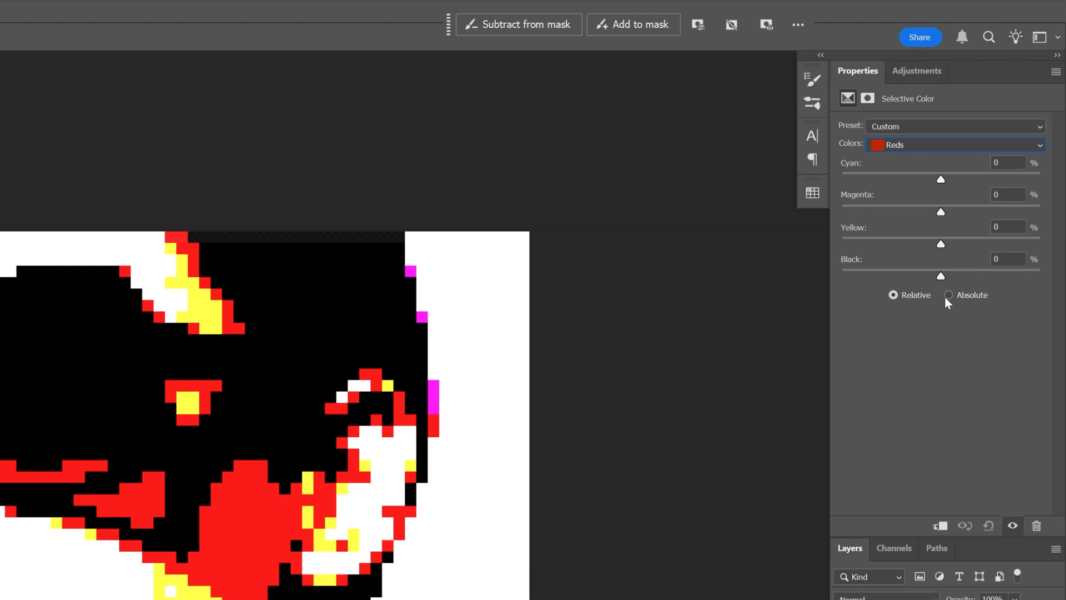
pyautogui.click(949, 295)
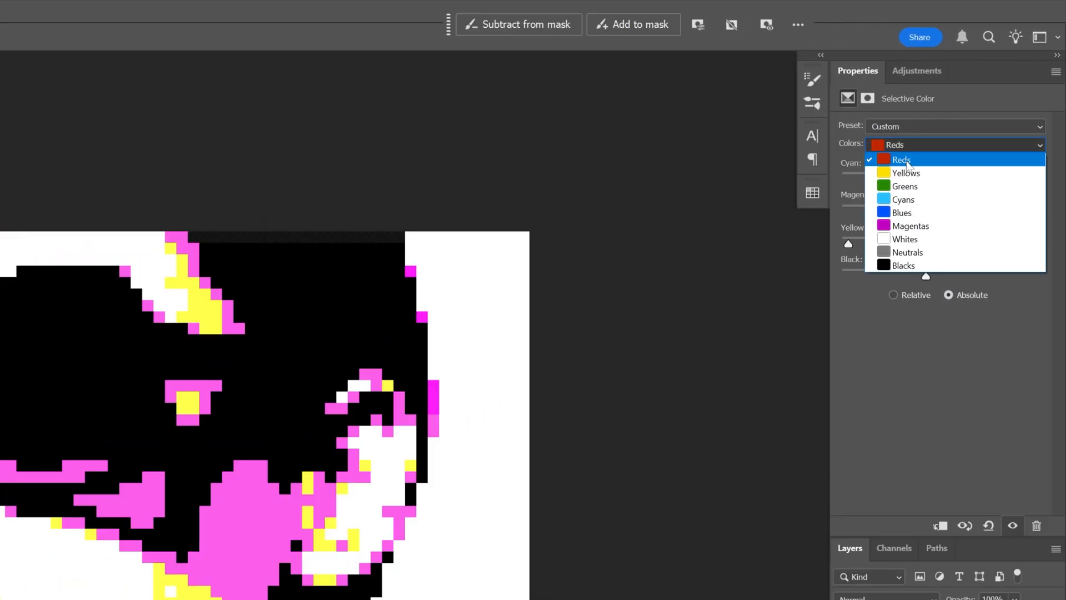
pyautogui.click(906, 173)
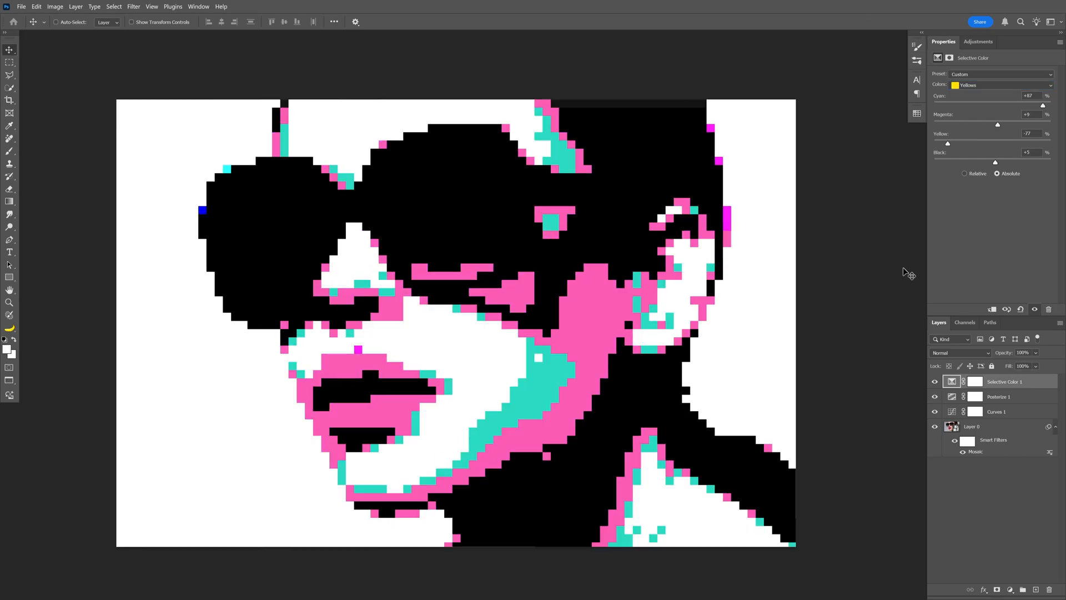
# - Tint the Whites pale yellow: Cyan -34, Yellow +70, Black -11
pyautogui.click(975, 439)
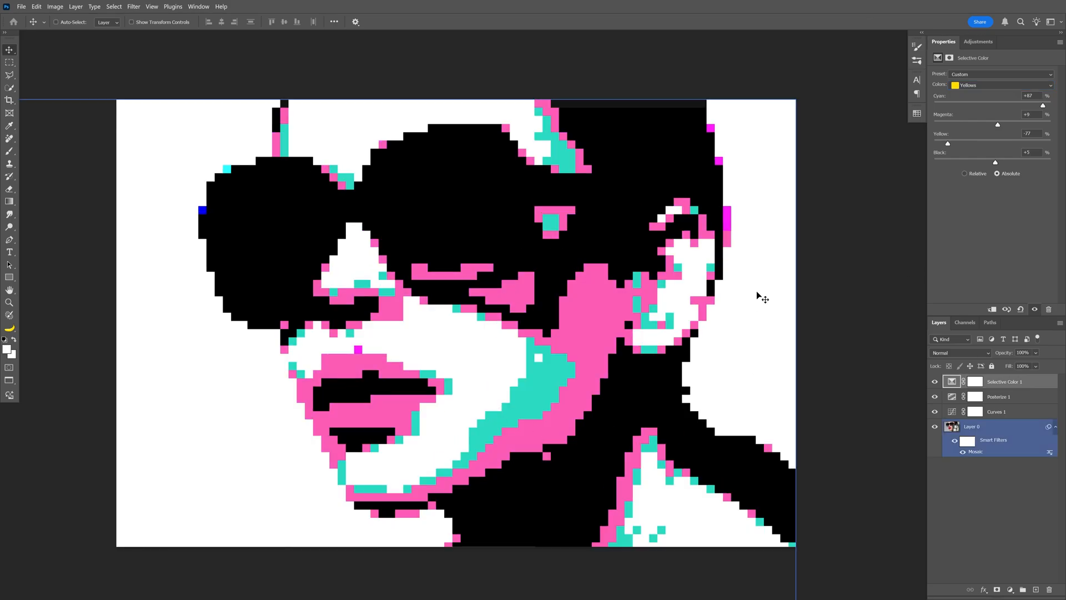
pyautogui.click(1001, 85)
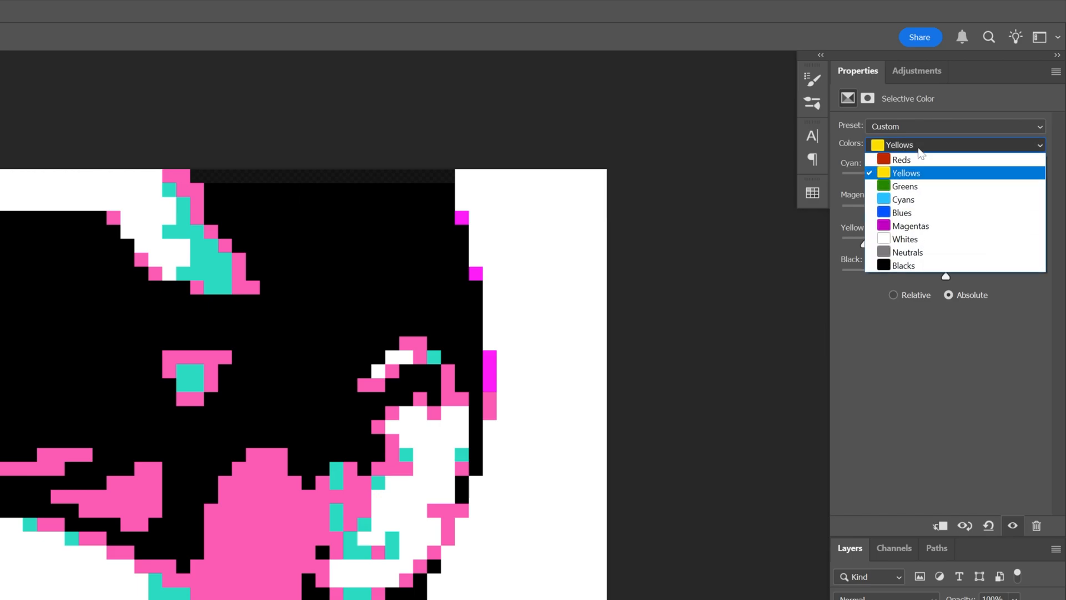
pyautogui.click(905, 239)
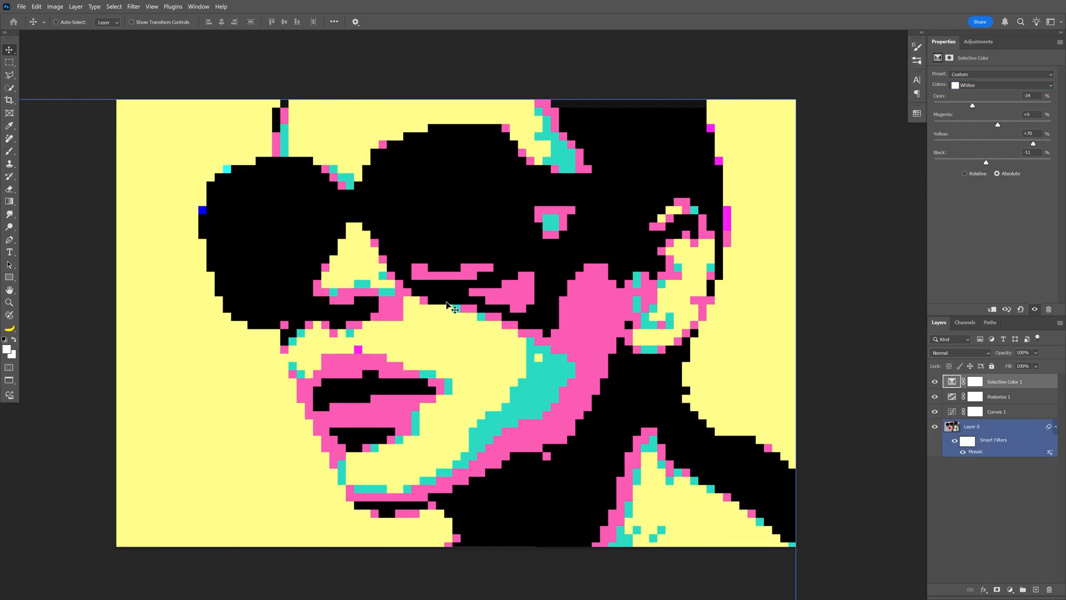
pyautogui.moveTo(361, 289)
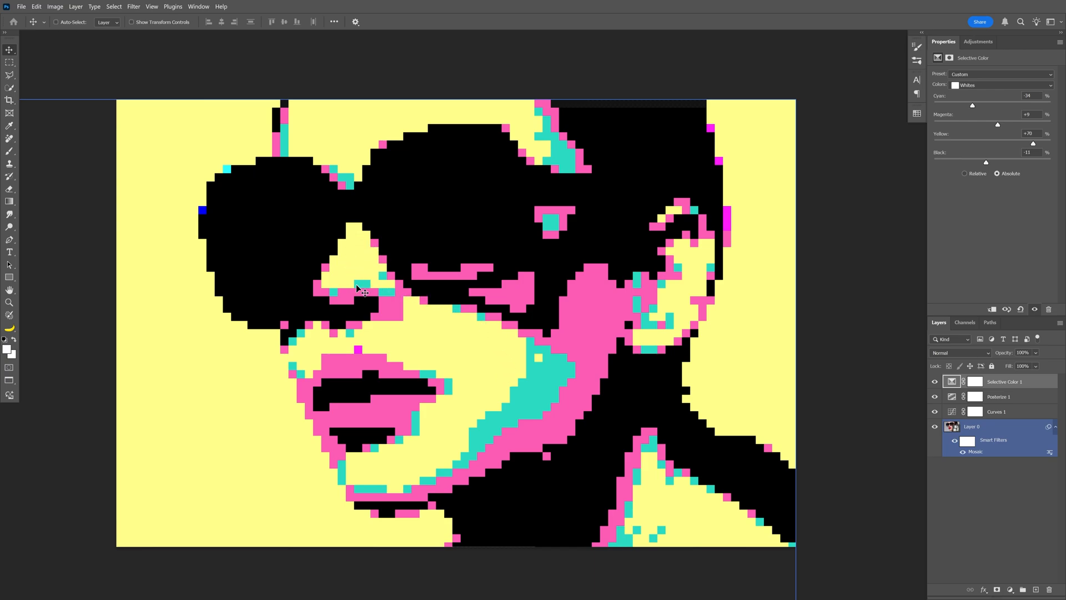
pyautogui.moveTo(531, 326)
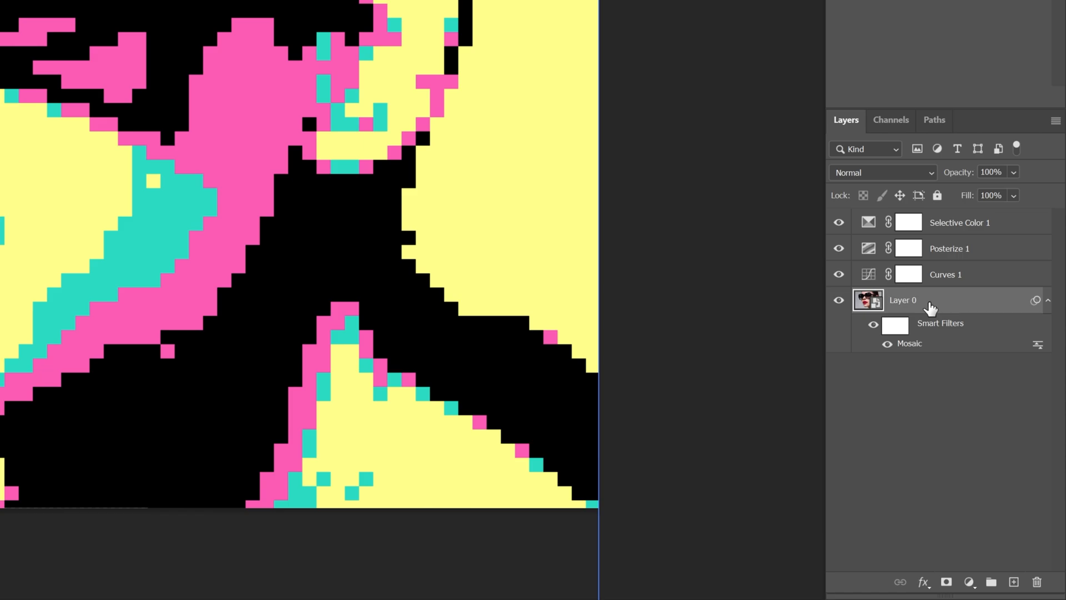
# - Select the pixelated portrait layer and run Select > Subject on the figure
pyautogui.click(950, 248)
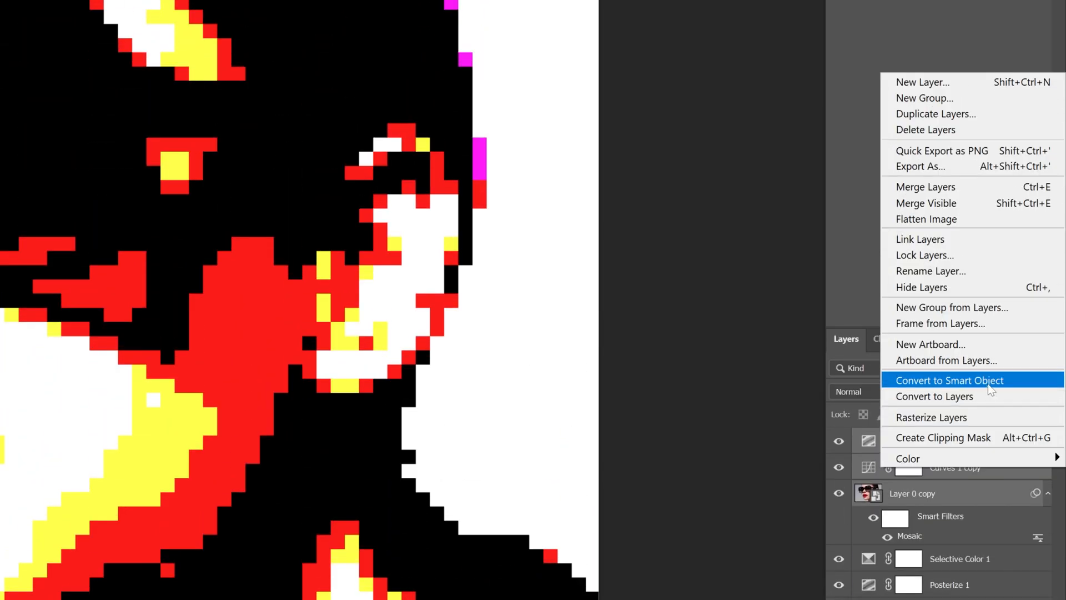
pyautogui.click(193, 11)
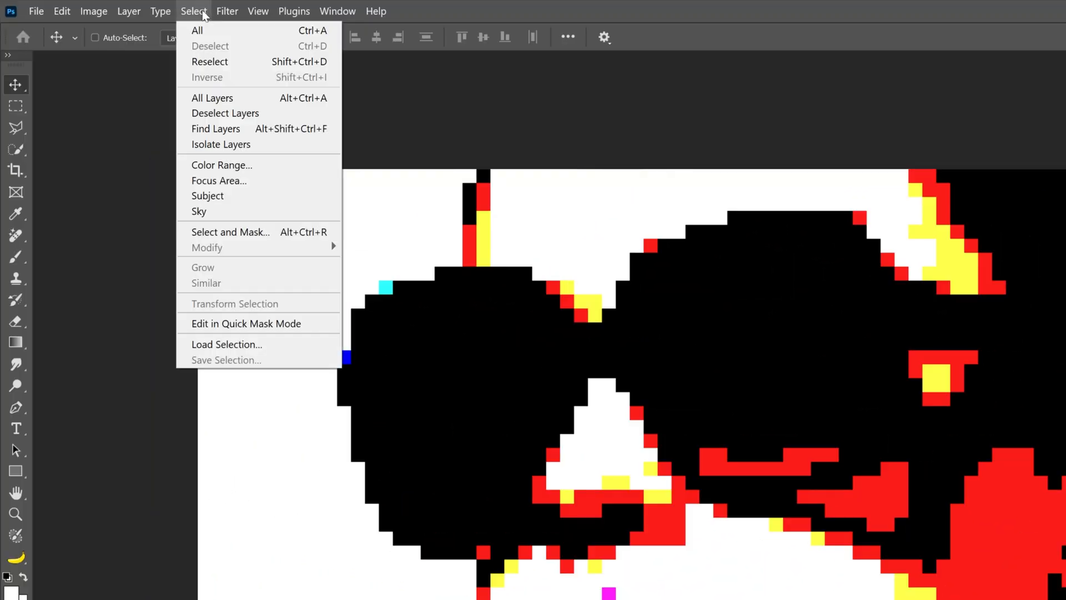
pyautogui.click(221, 165)
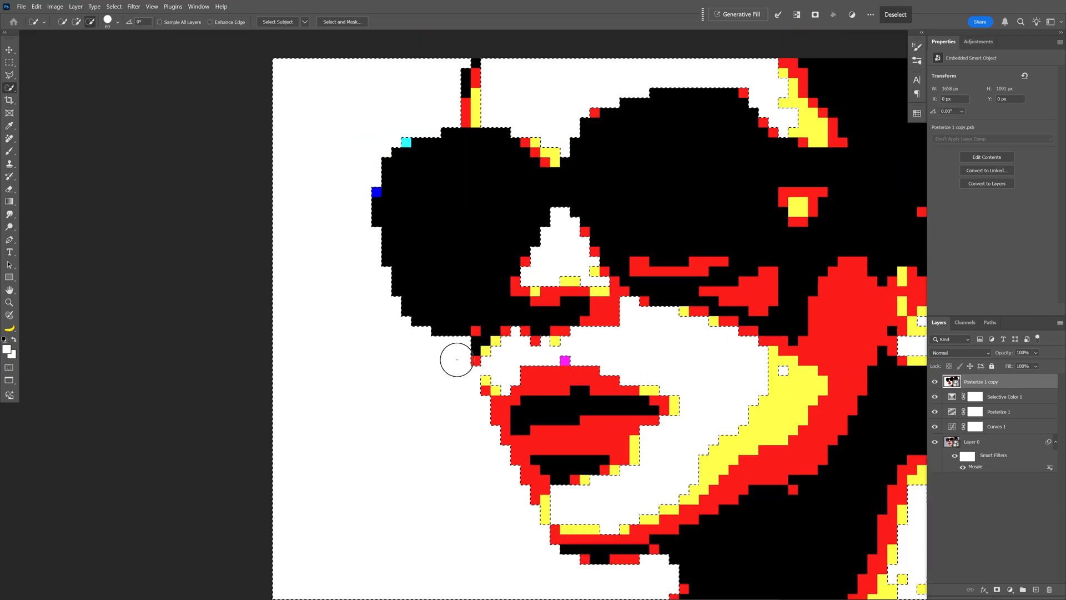
pyautogui.moveTo(357, 289)
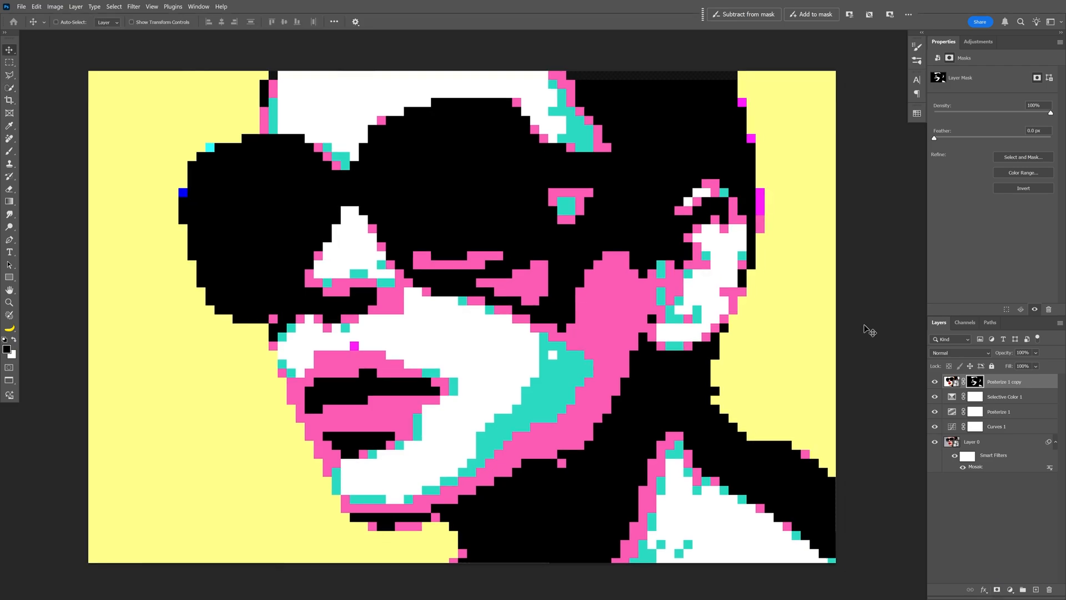
# - Create a new 15 by 15 pixel document with a black background
pyautogui.click(979, 441)
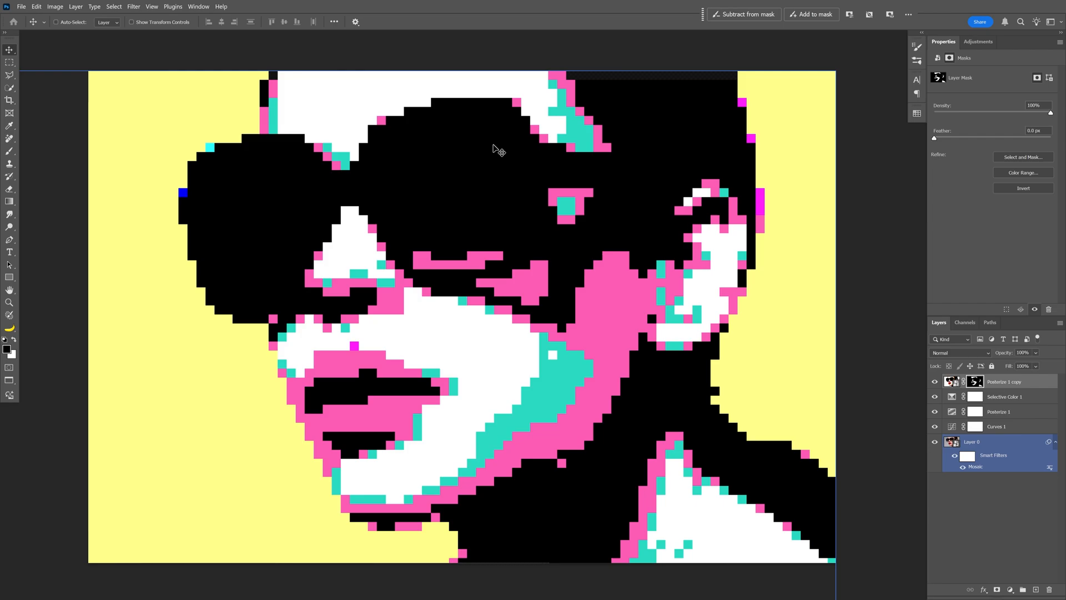
pyautogui.click(21, 7)
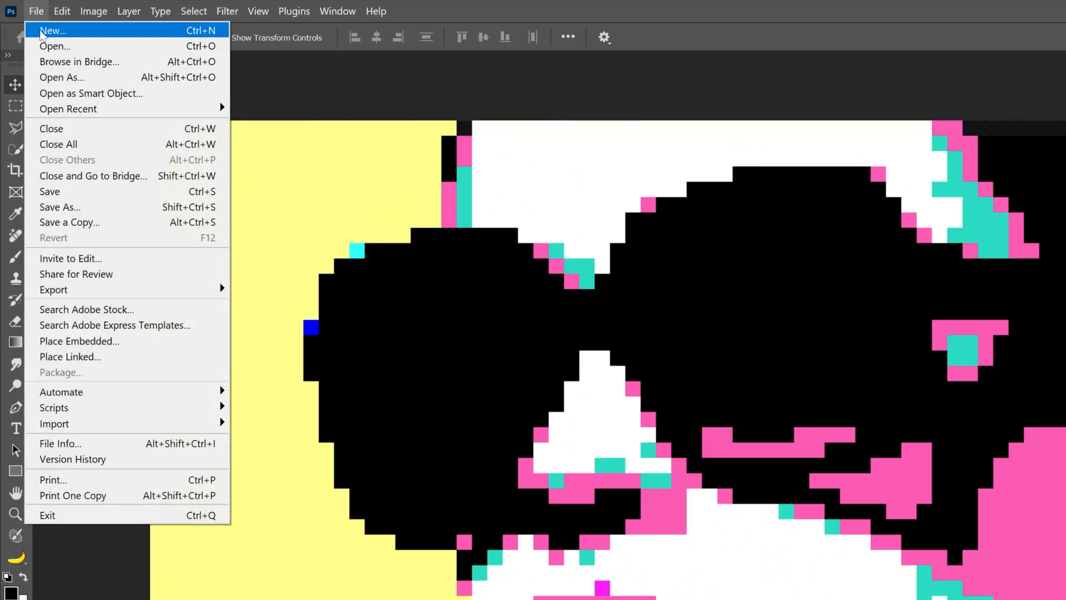
pyautogui.click(53, 30)
pyautogui.write('15')
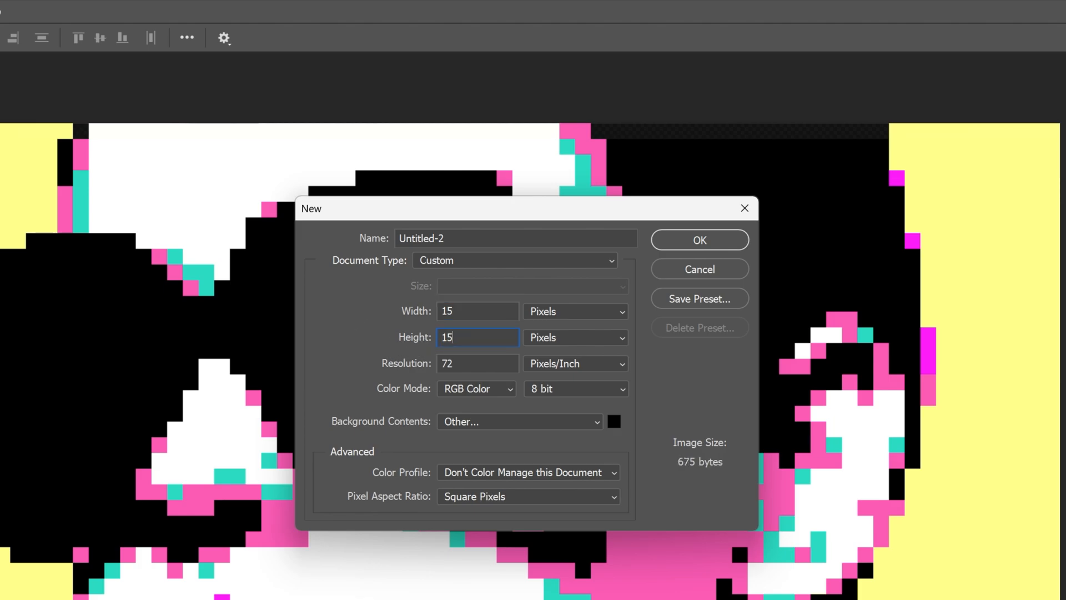
pyautogui.click(699, 239)
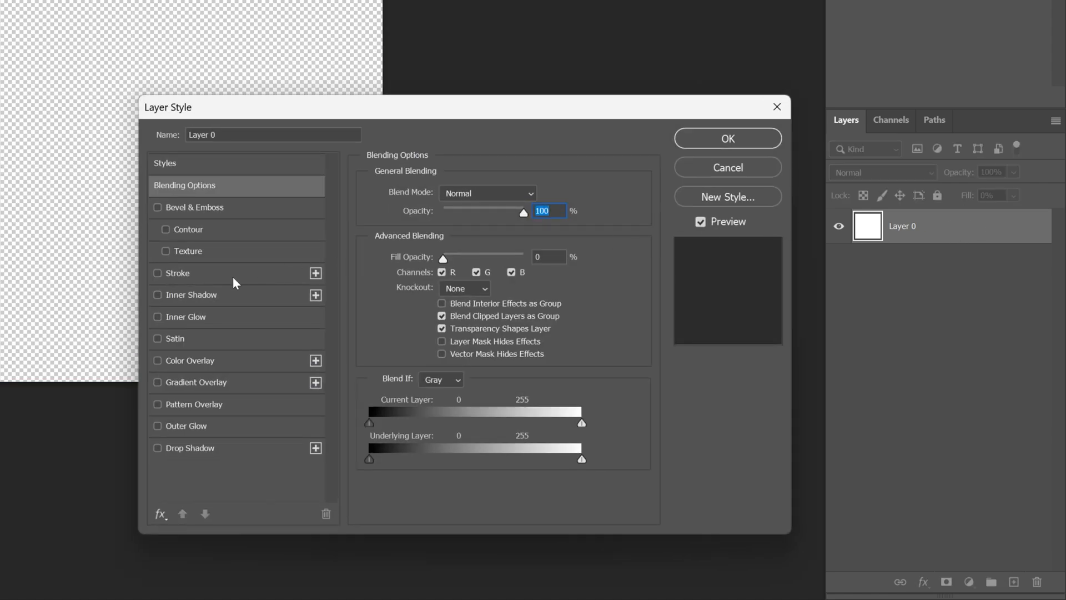
# - Add a 1 px black inside stroke and white inner shadow to the tile
pyautogui.click(157, 272)
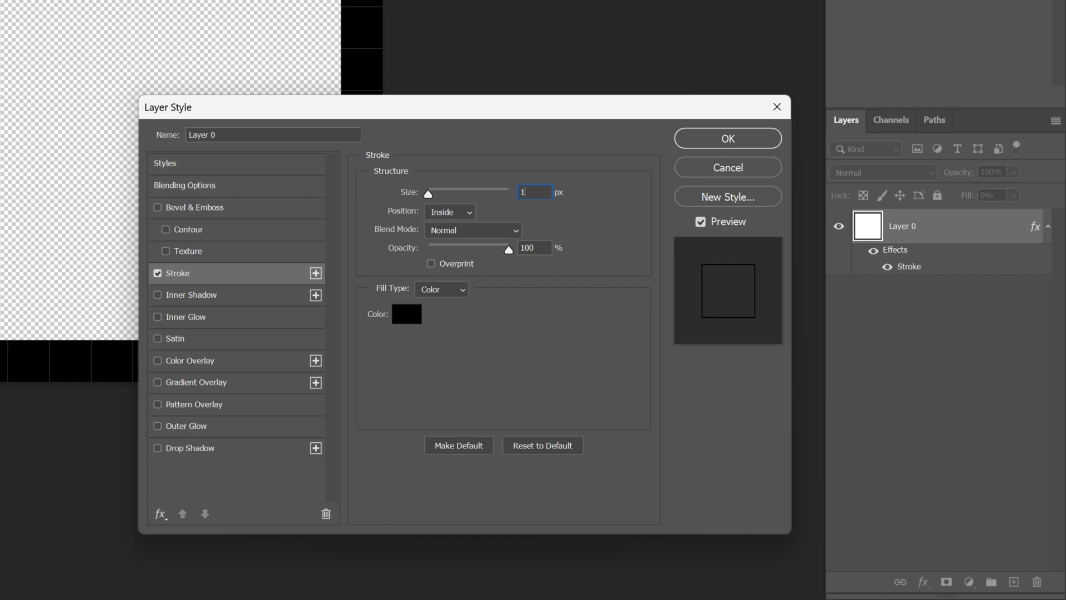
pyautogui.click(448, 211)
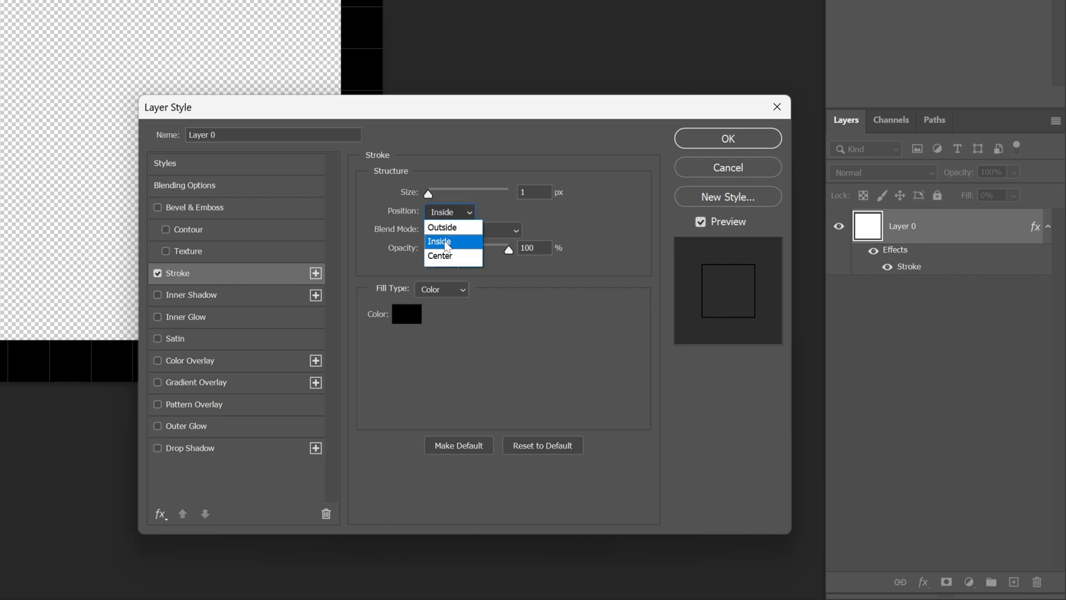
pyautogui.click(406, 313)
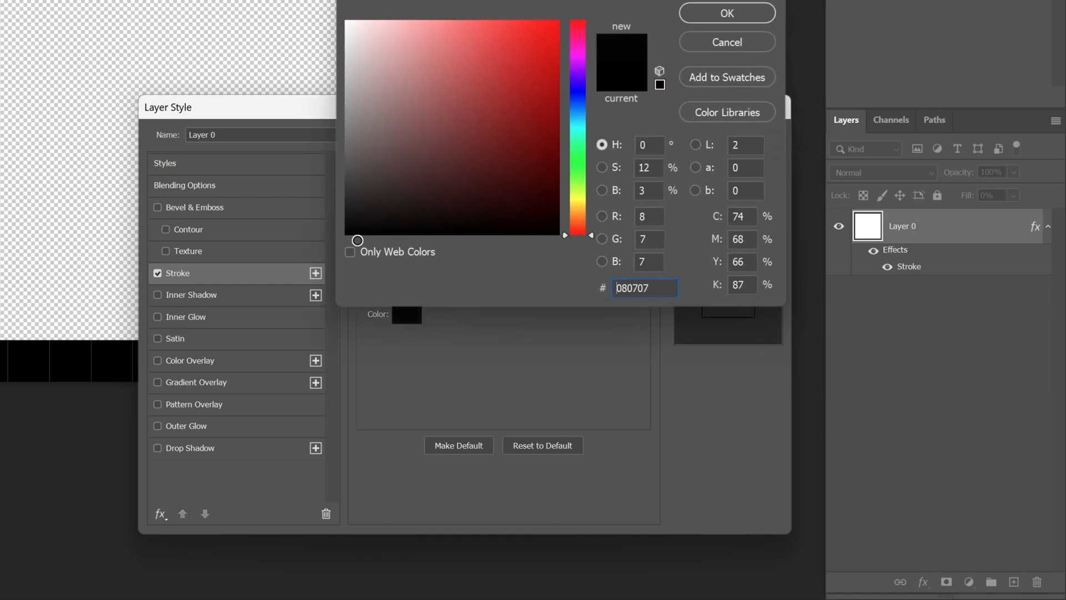
pyautogui.click(726, 12)
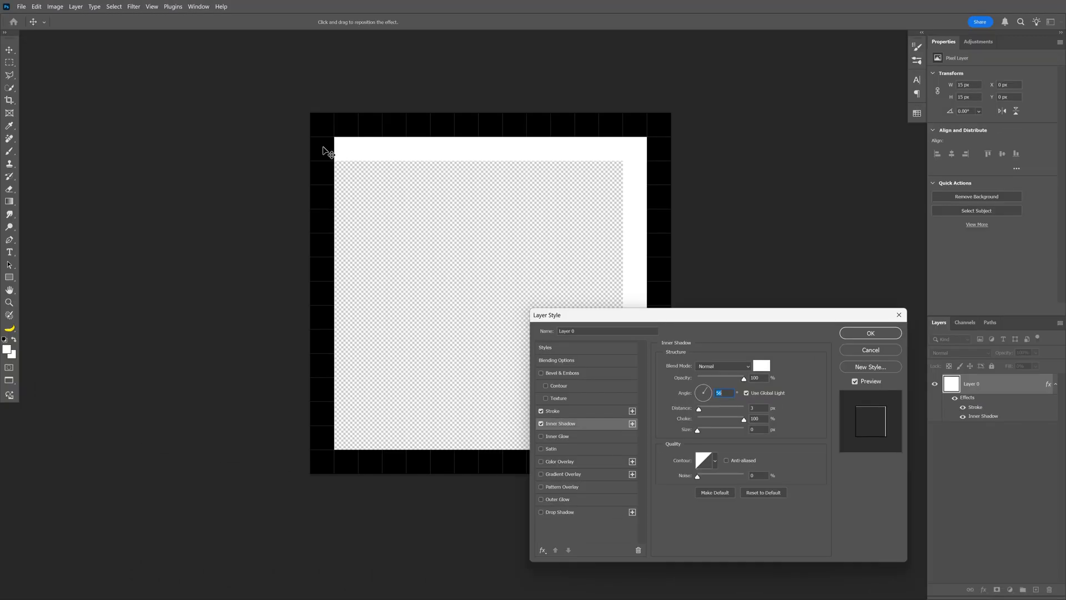
pyautogui.moveTo(653, 342)
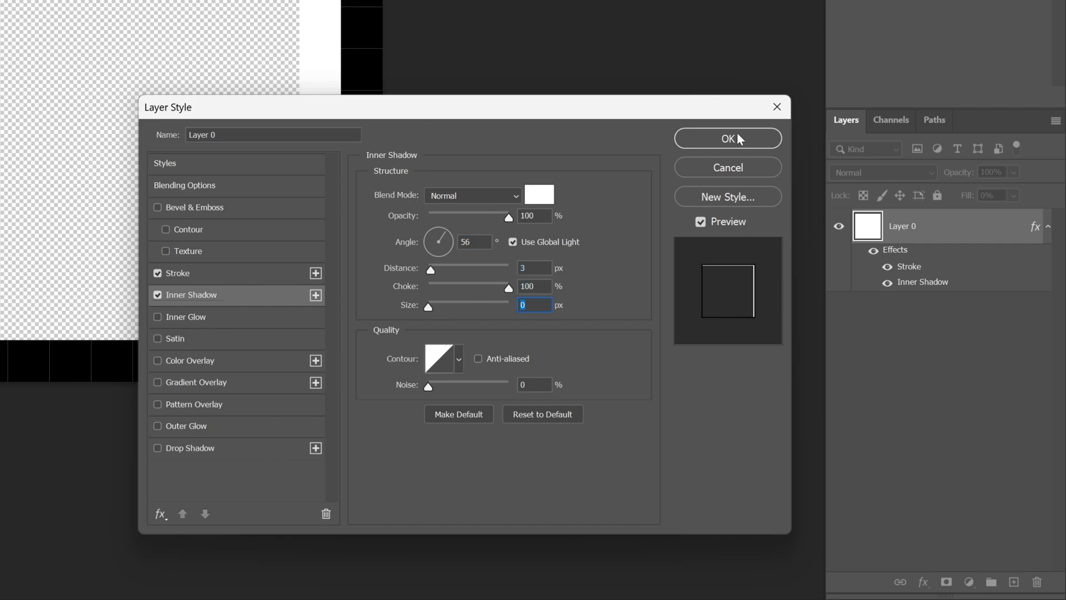
pyautogui.click(727, 138)
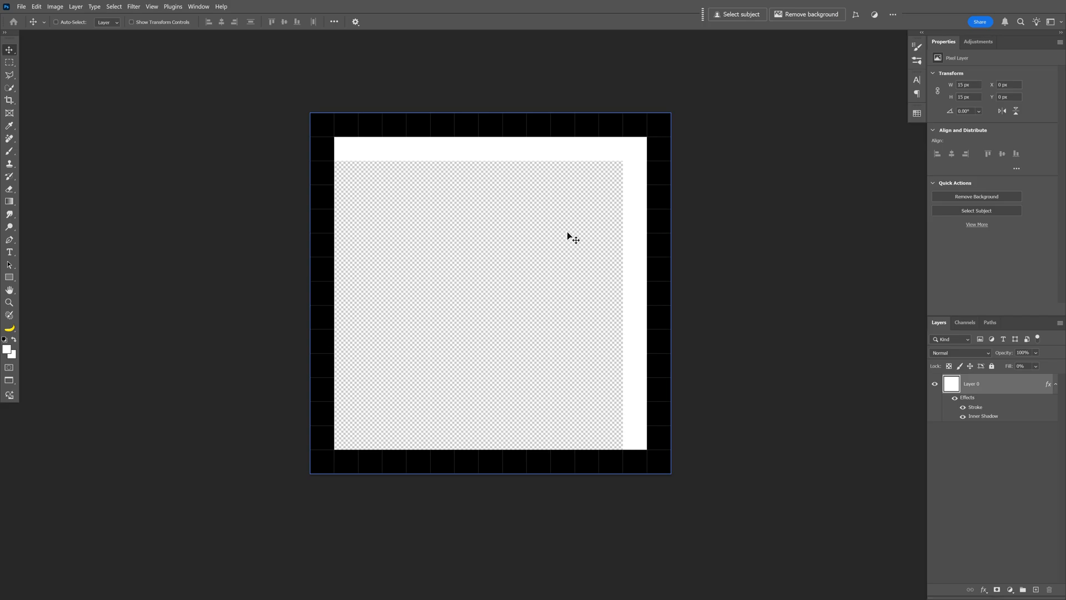
# - Define the tile as a pattern named 'Pixels'
pyautogui.click(35, 6)
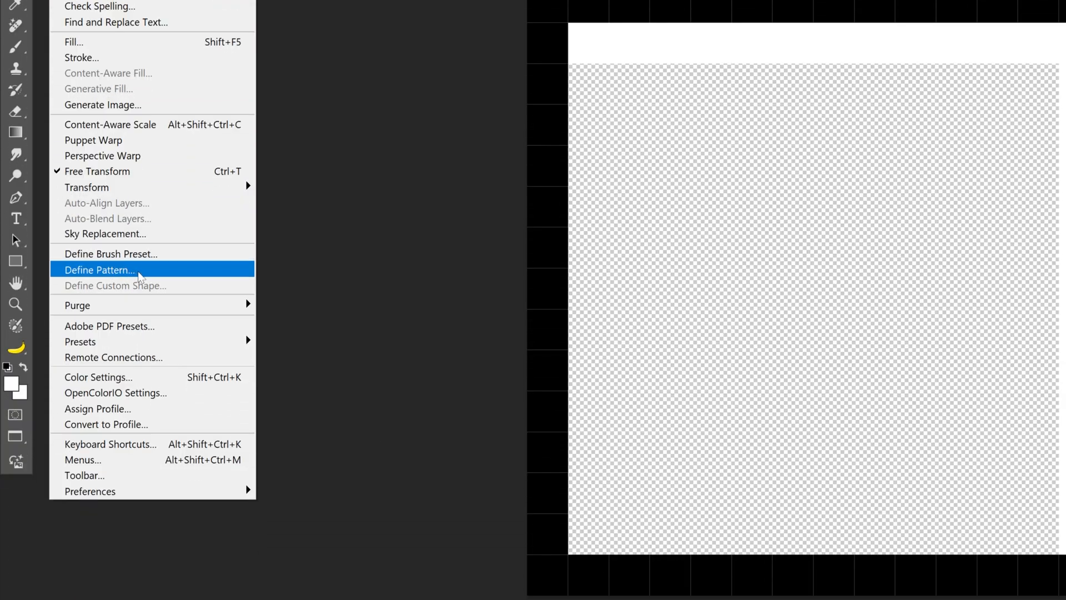
pyautogui.click(98, 269)
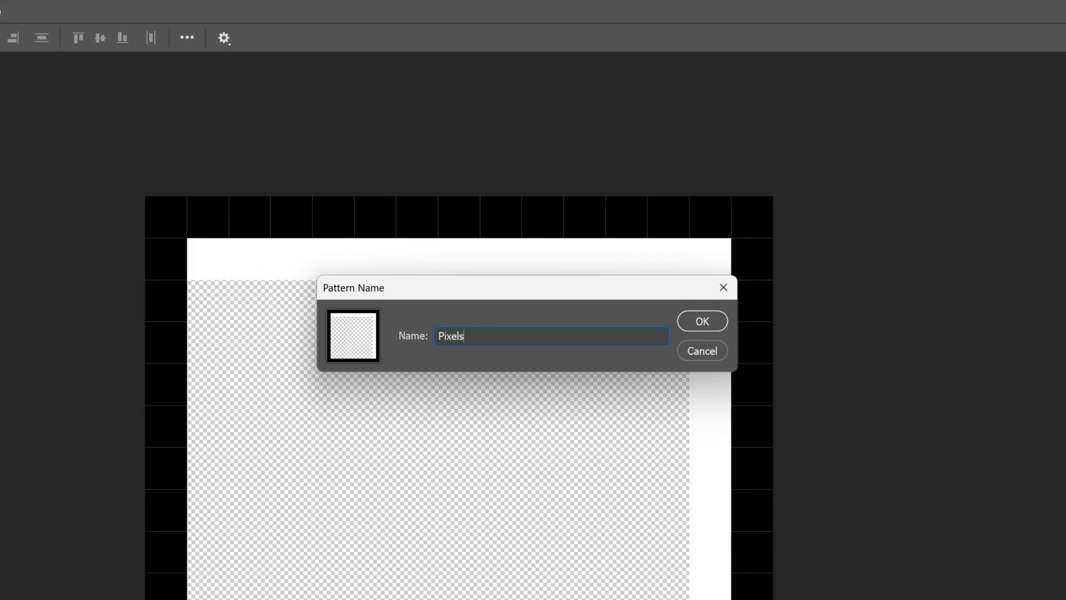
pyautogui.click(702, 320)
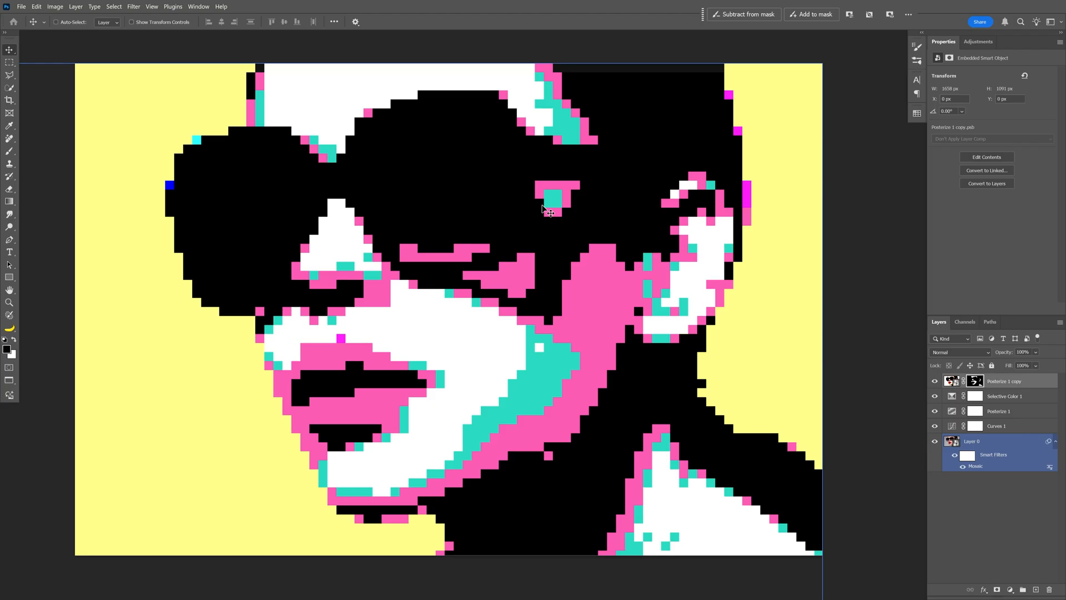
# - Add a Pattern Fill layer using the Pixels pattern at 133% scale
pyautogui.click(968, 582)
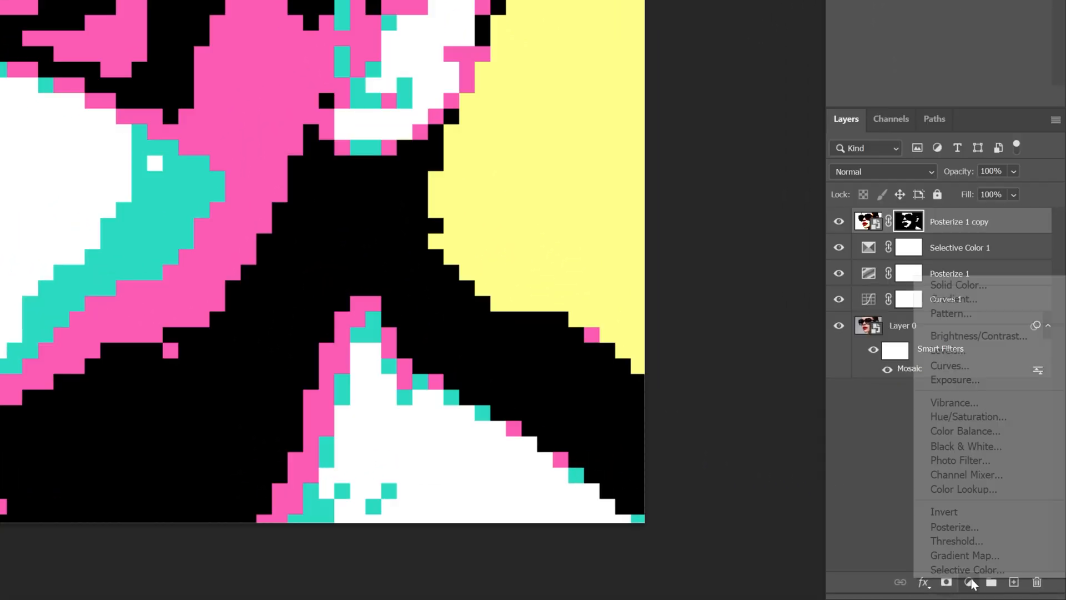
pyautogui.moveTo(979, 313)
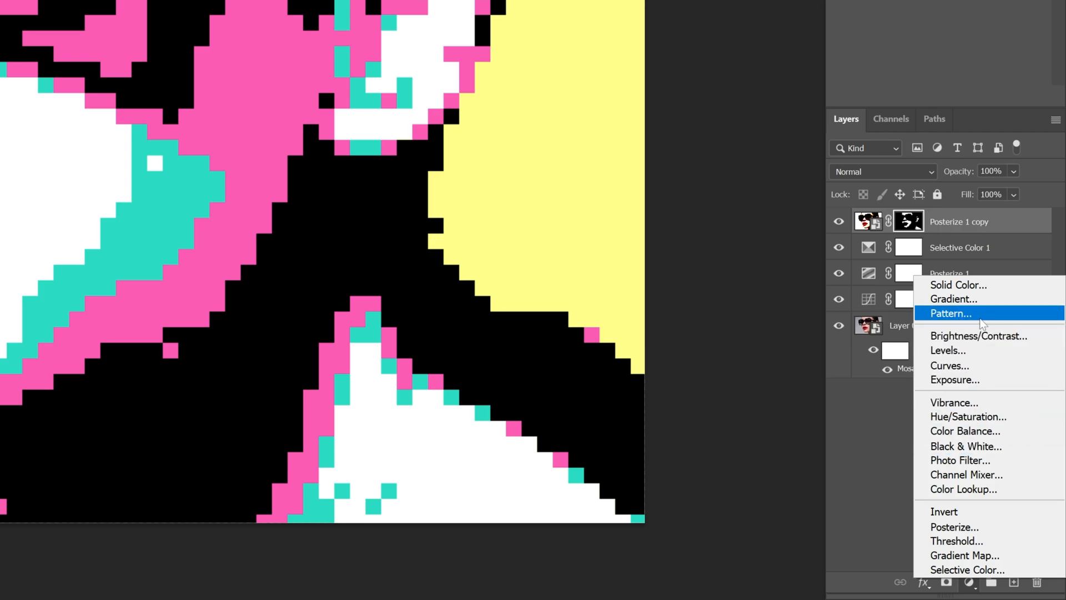
pyautogui.click(951, 313)
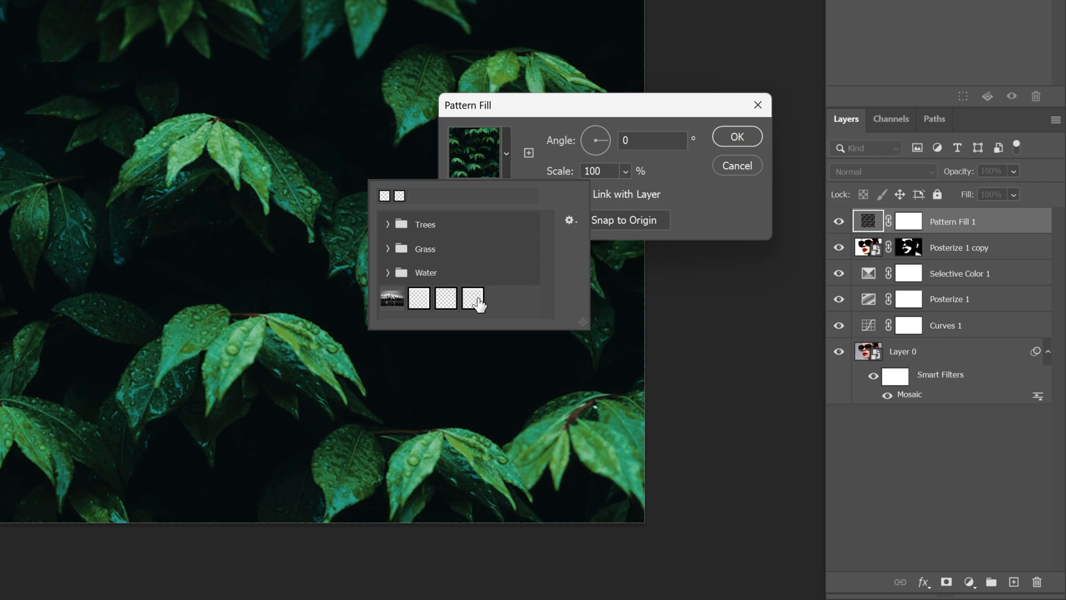
pyautogui.click(472, 298)
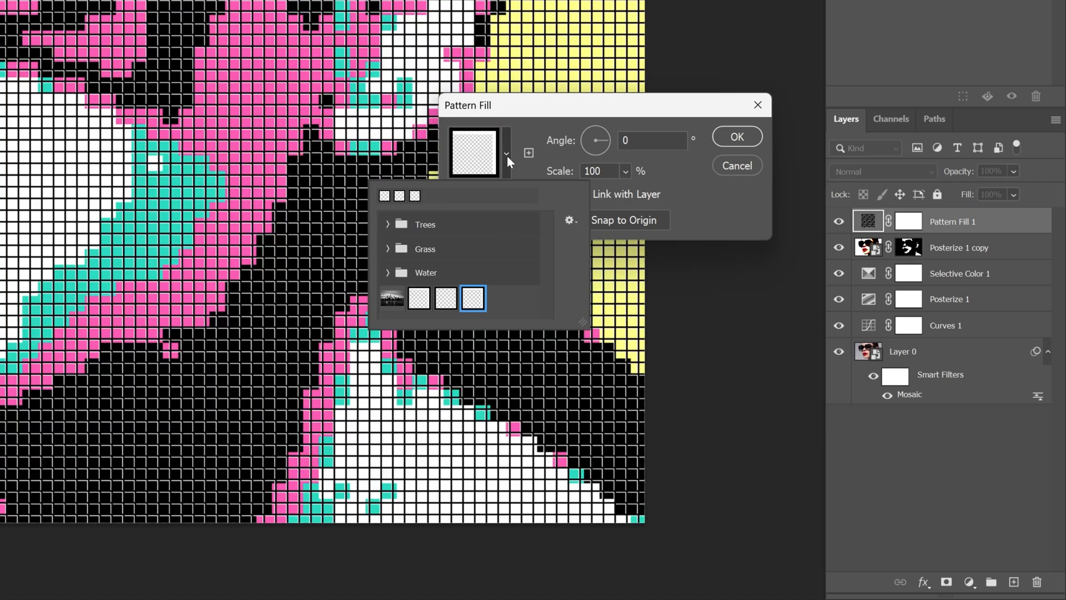
pyautogui.click(472, 152)
pyautogui.write('133')
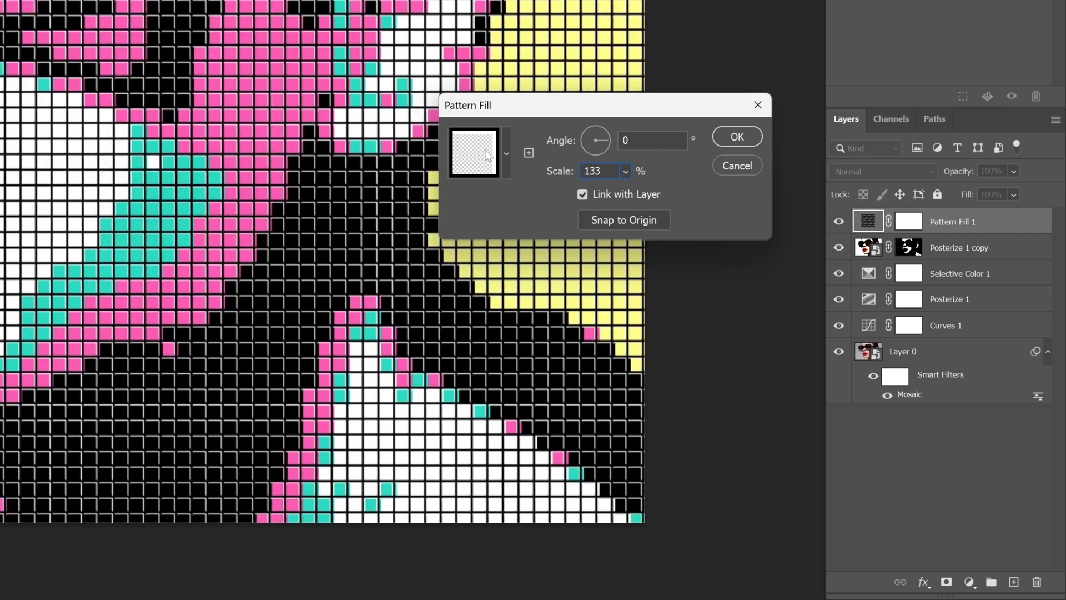
pyautogui.click(735, 136)
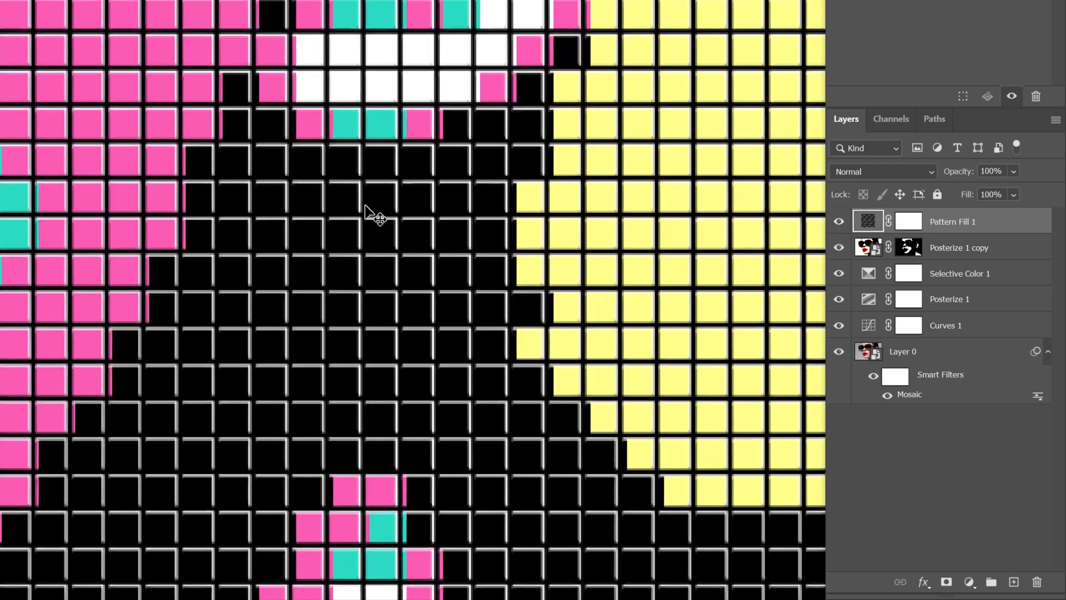